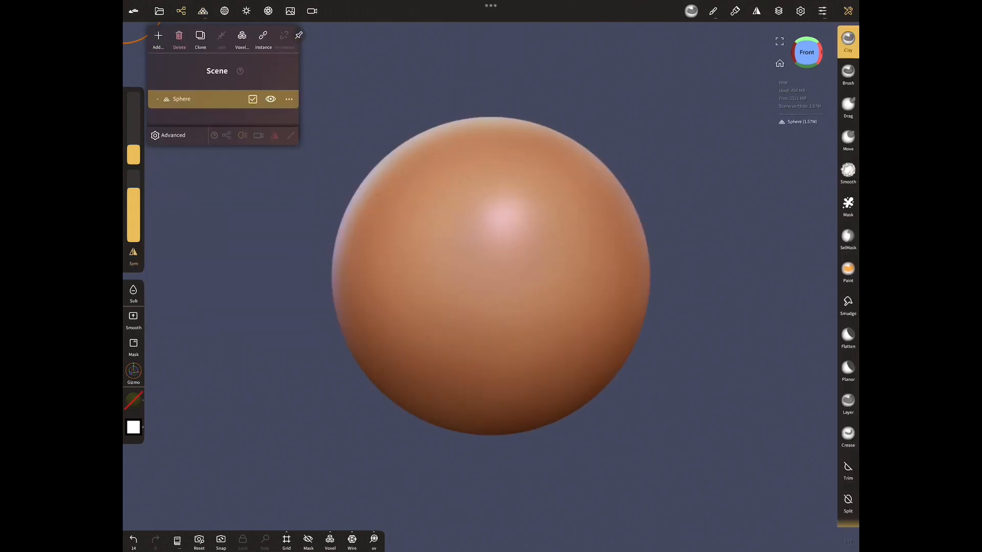
Add a new layer named color to the sphere from the Layers panel
left_click(778, 11)
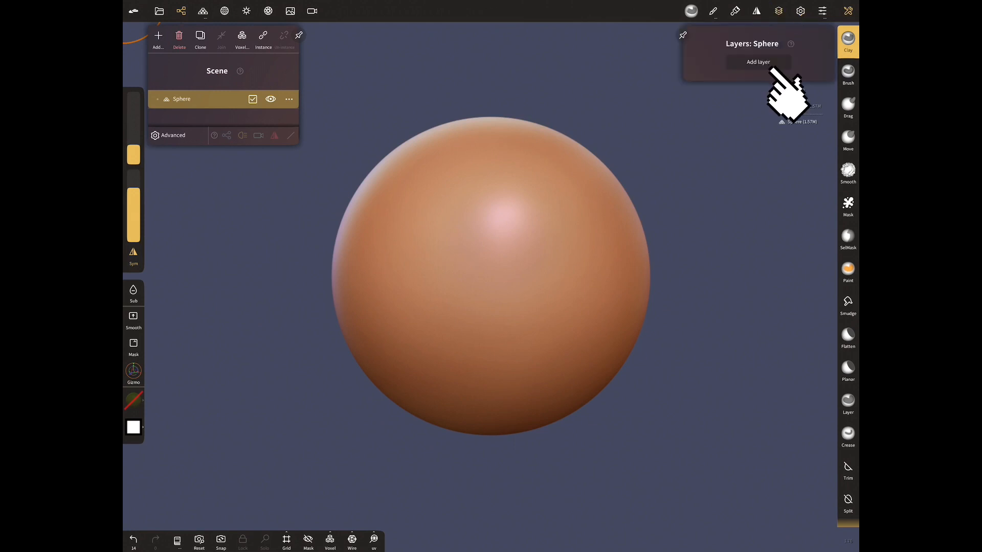
left_click(758, 61)
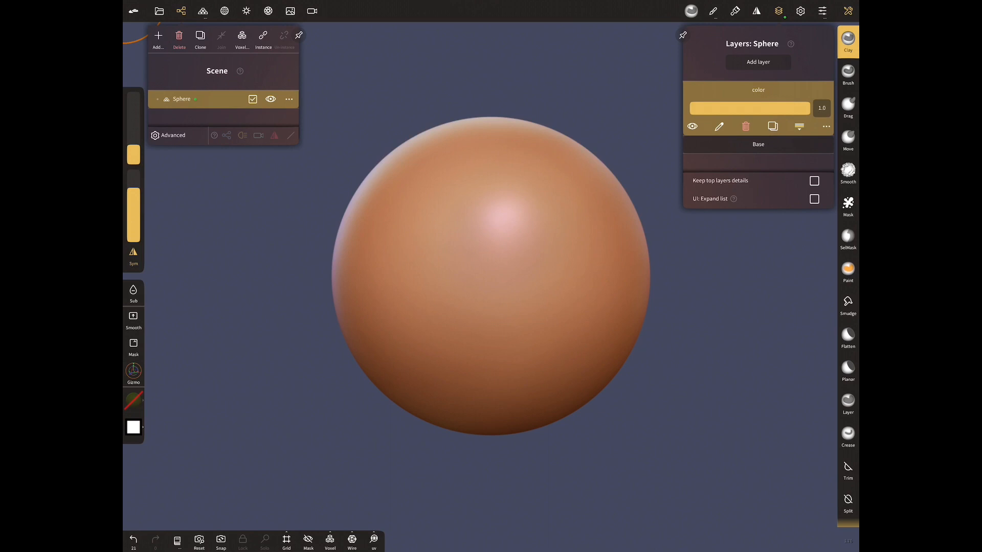
Paint a red S-shaped stroke on the color layer and hide it to compare
left_click(848, 269)
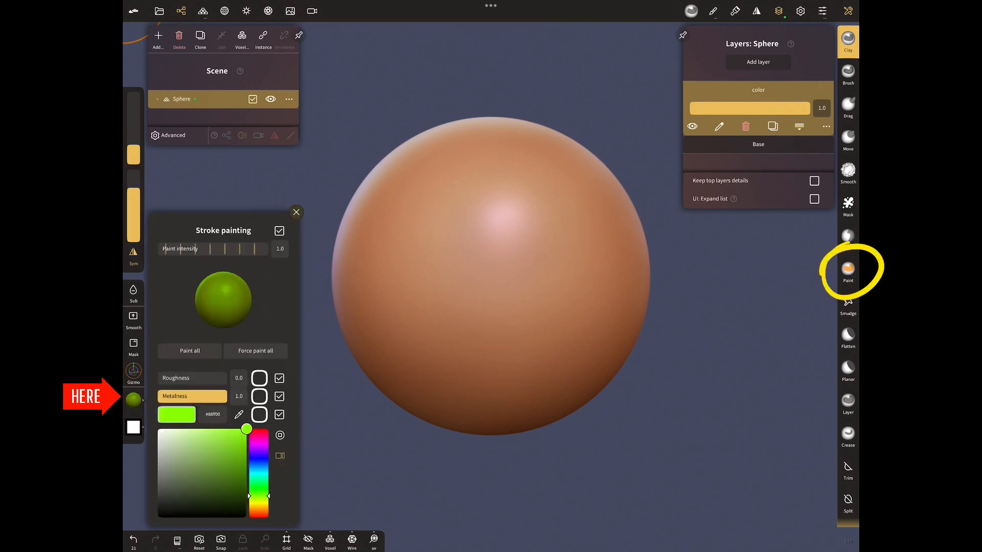
left_click(848, 270)
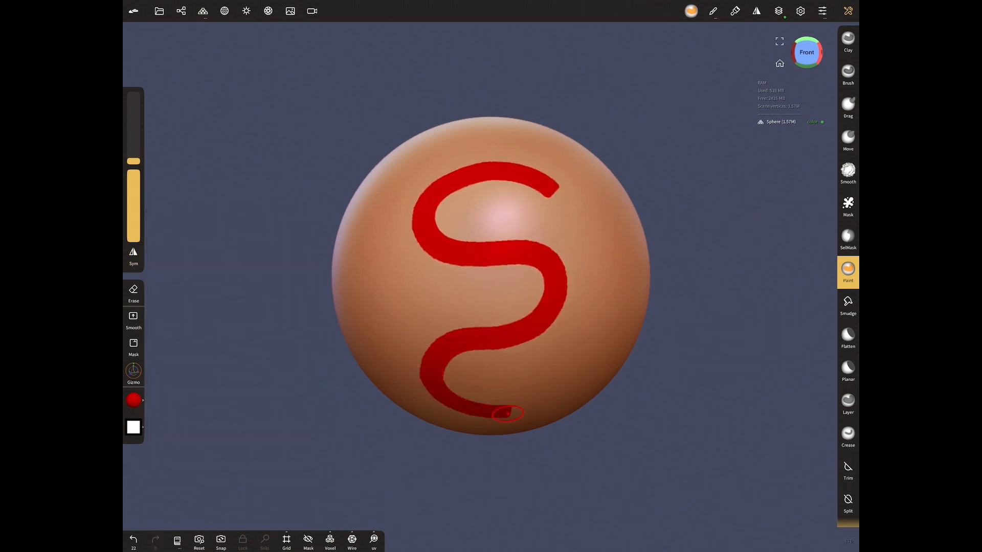
left_click(778, 10)
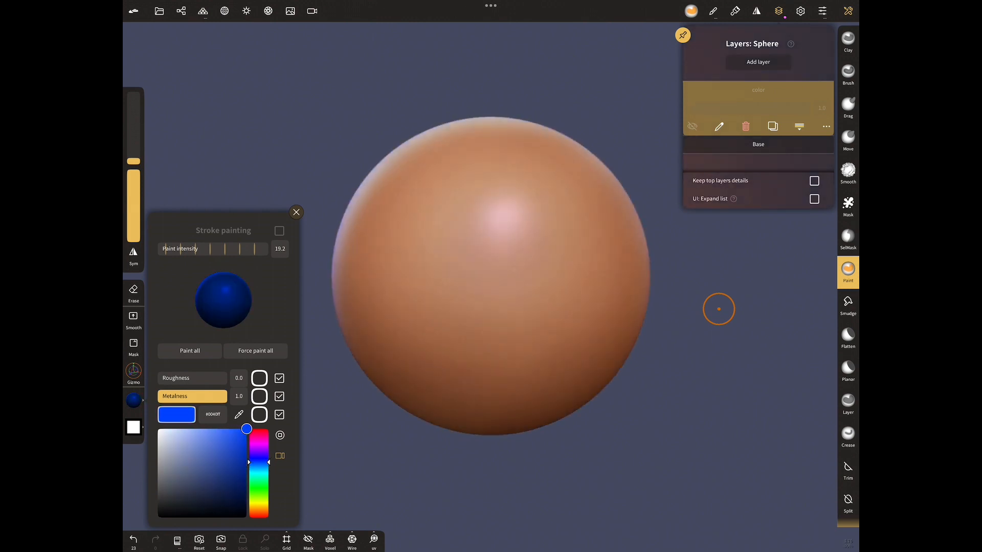
mouse_move(380, 275)
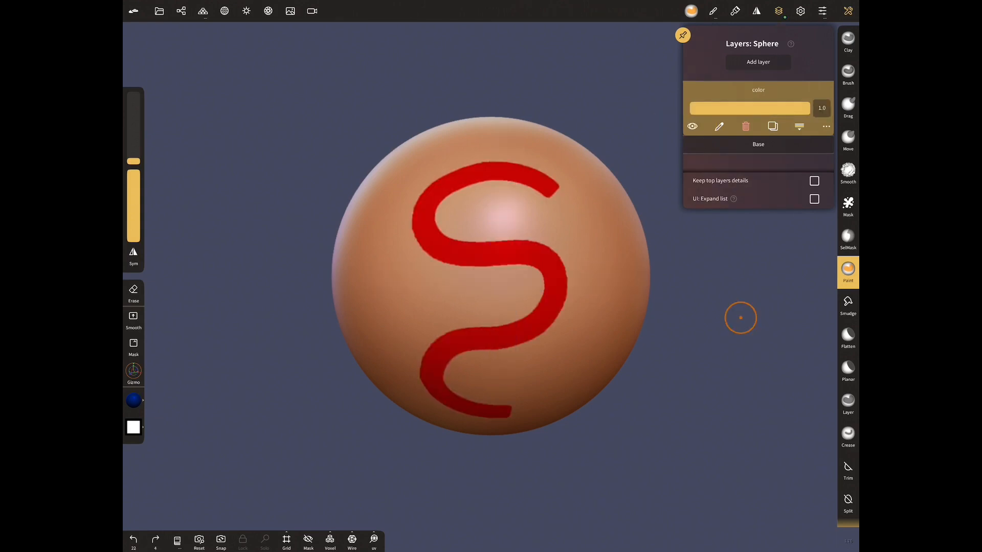
Add layer 1 painted blue under the S, then choose teal for repainting the S
left_click(757, 62)
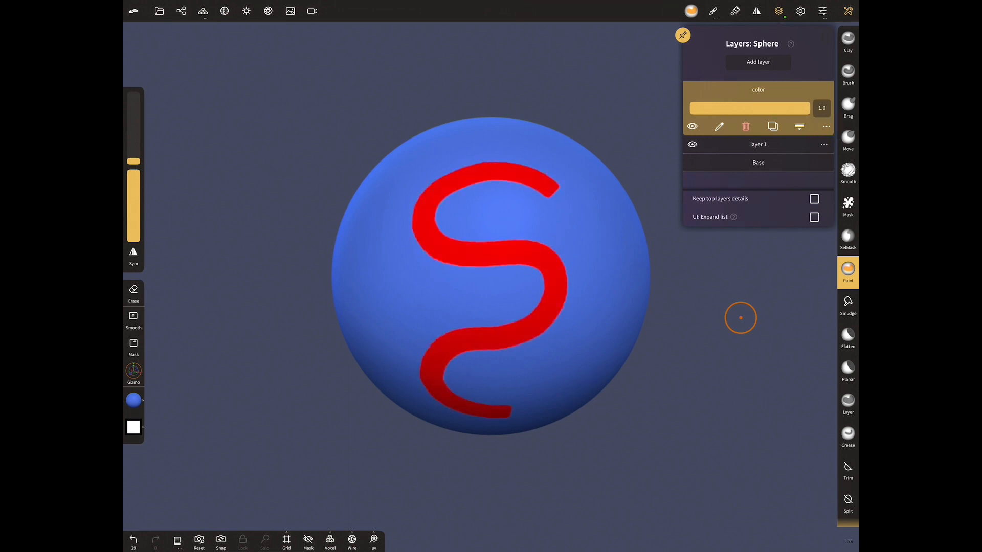
left_click(798, 127)
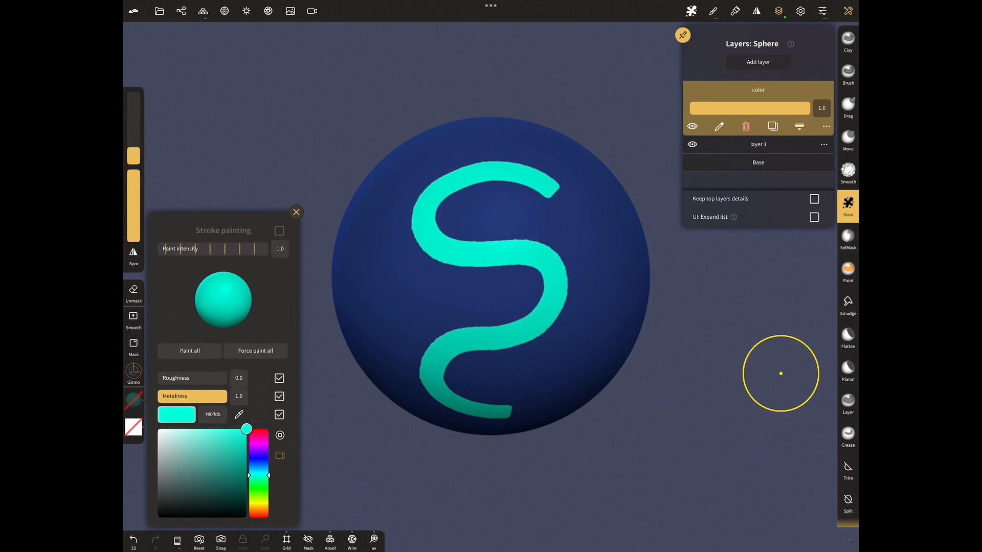
Merge the color layer down into layer 1, leaving the teal S on the blue sphere
left_click(846, 206)
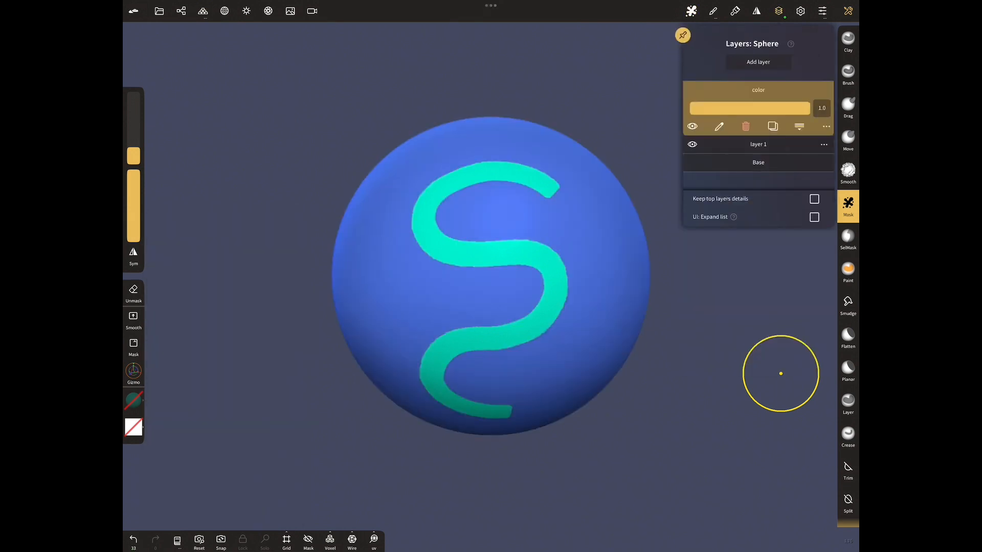
left_click(798, 127)
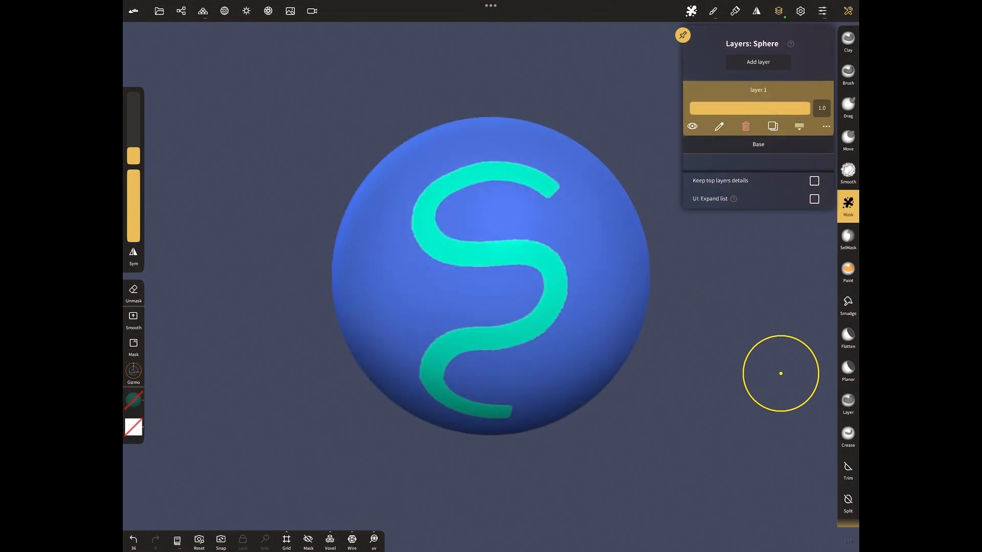
Add a sculpt layer and inflate raised spiral ridges onto the sphere, toggling visibility to compare
left_click(756, 62)
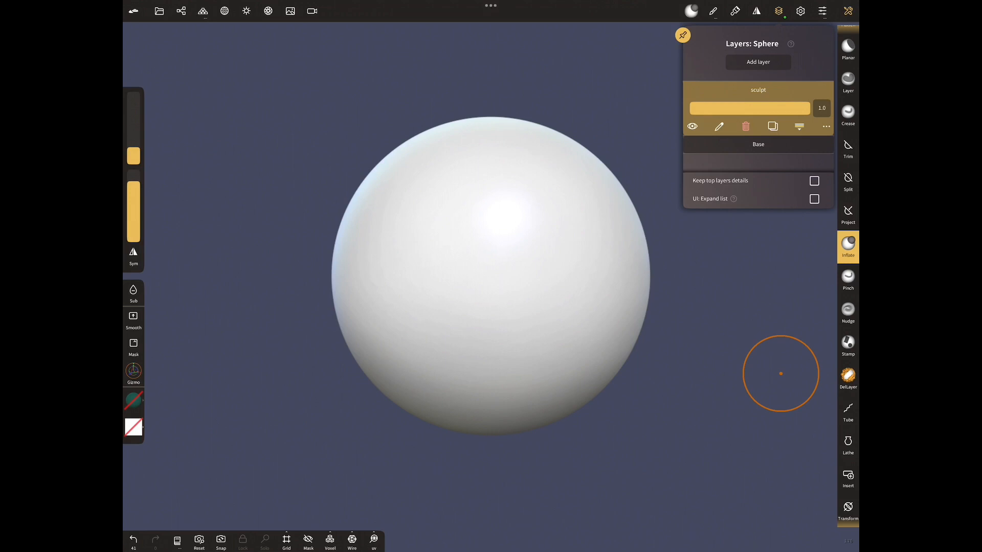
left_click_drag(780, 373, 605, 289)
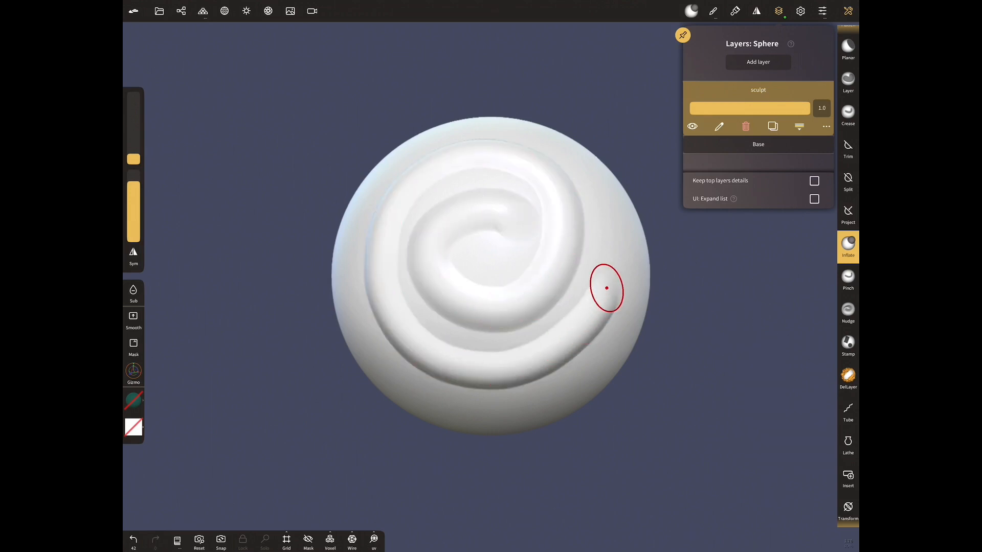
left_click(692, 127)
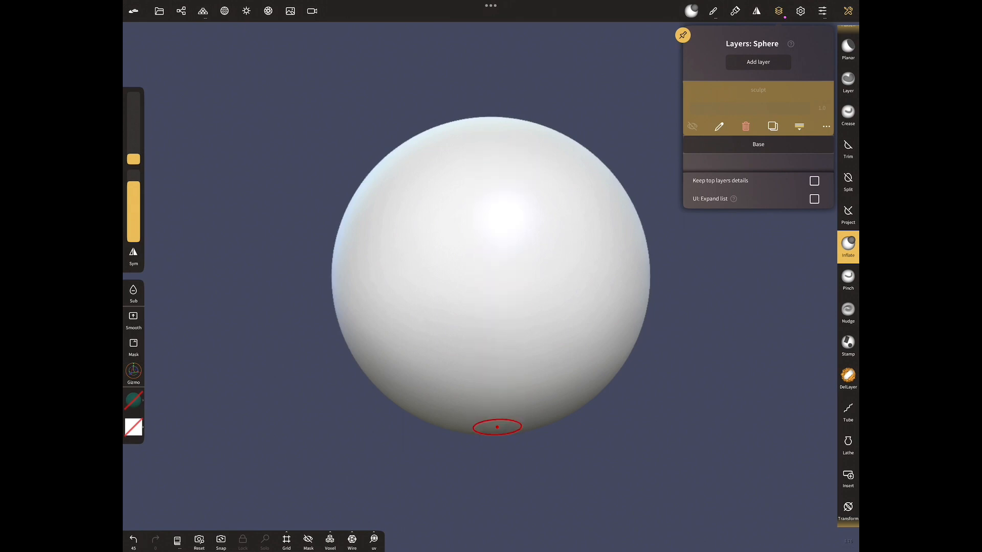
left_click_drag(476, 425, 579, 289)
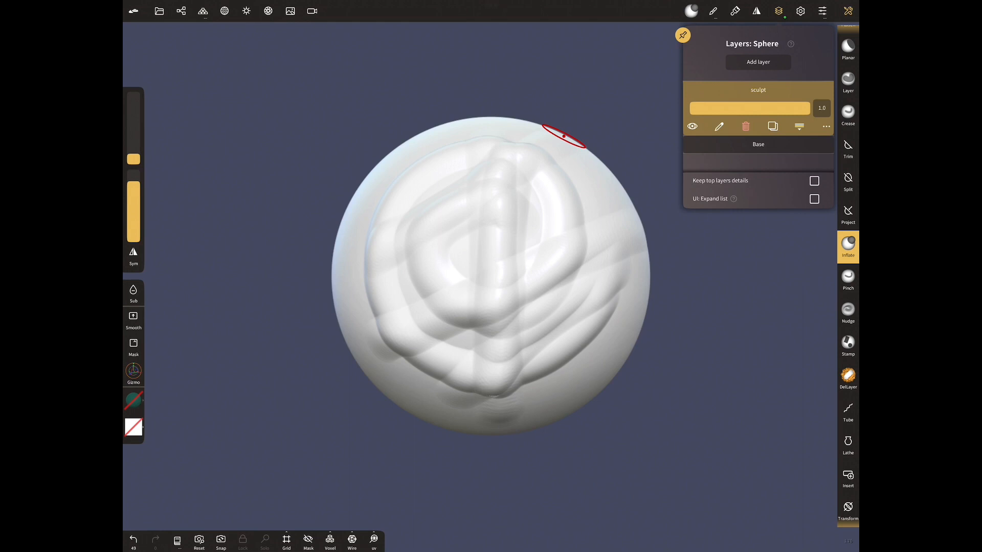
left_click(247, 10)
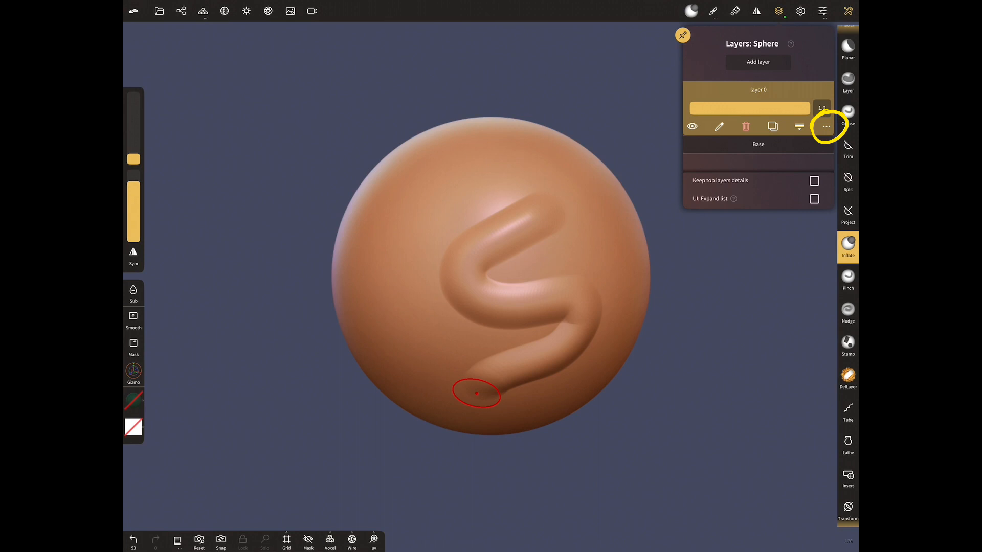
Raise layer 0's offset factor to 1.54, then make it negative so the S becomes a groove
left_click(825, 126)
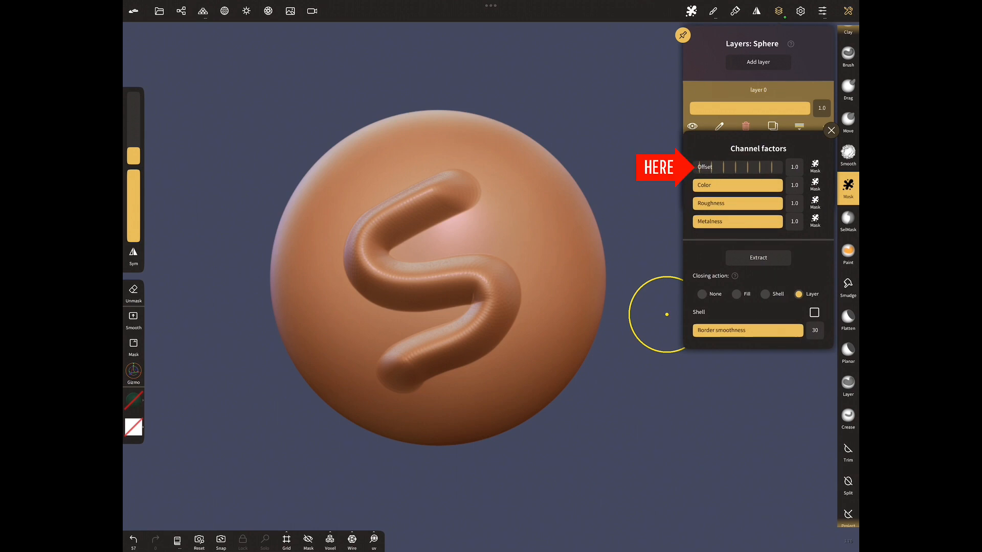
left_click_drag(723, 167, 779, 166)
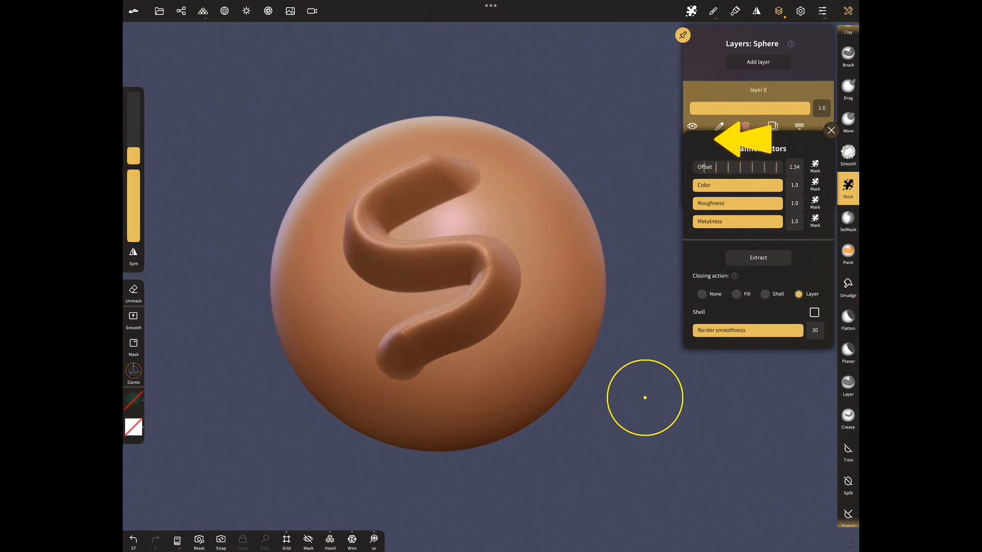
left_click_drag(776, 167, 723, 167)
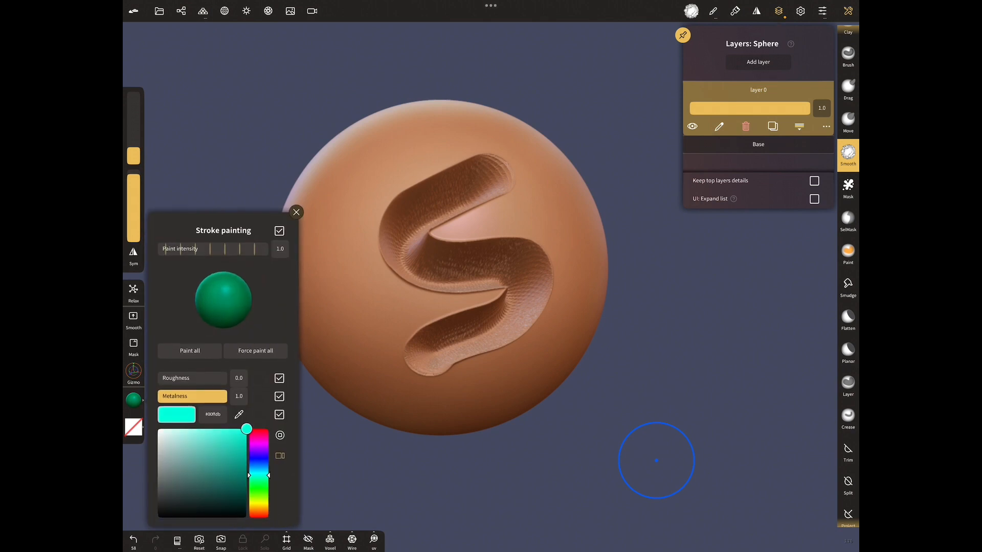
Fill the sphere green, sculpt ridges on new layer 1, and vary layer 0's strength around 0.195
left_click(189, 351)
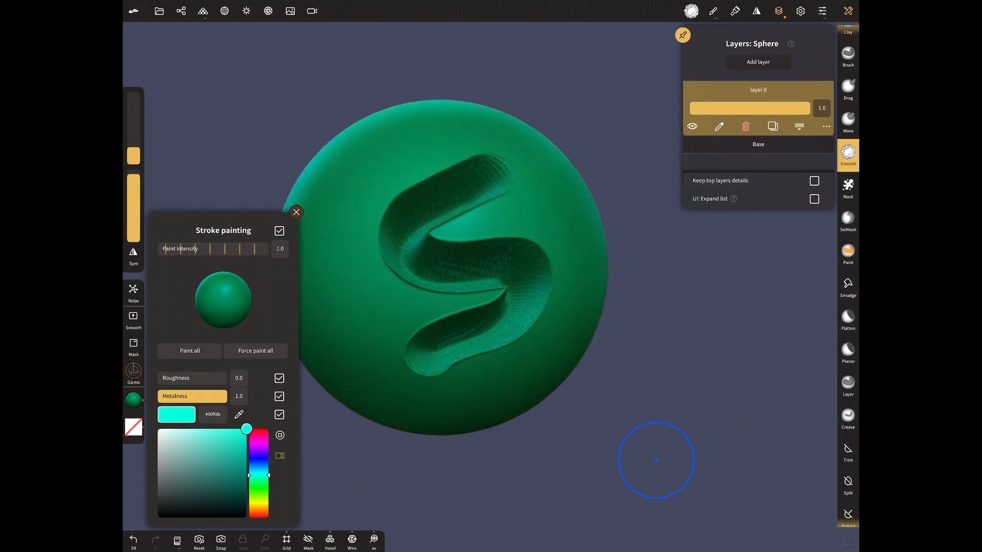
left_click(756, 61)
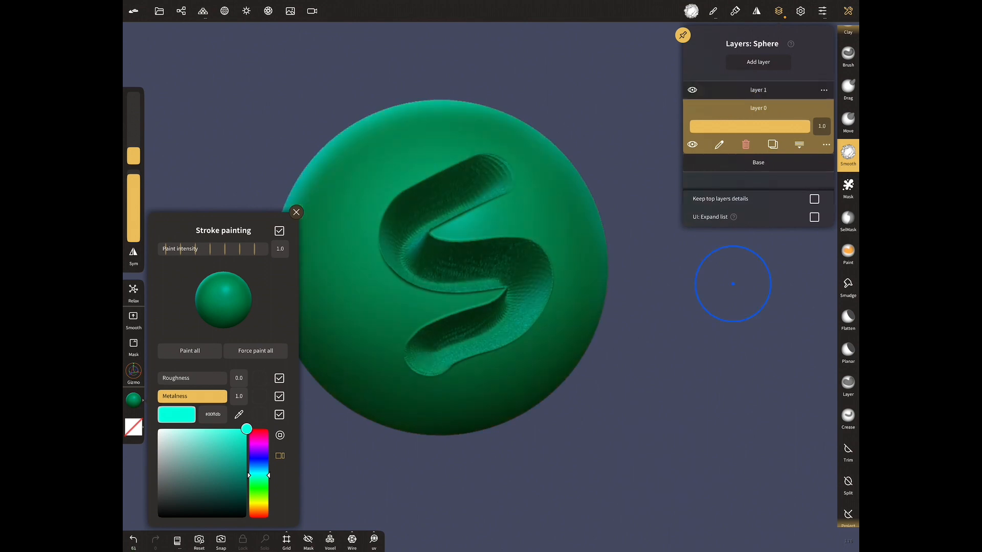
left_click_drag(810, 126, 702, 126)
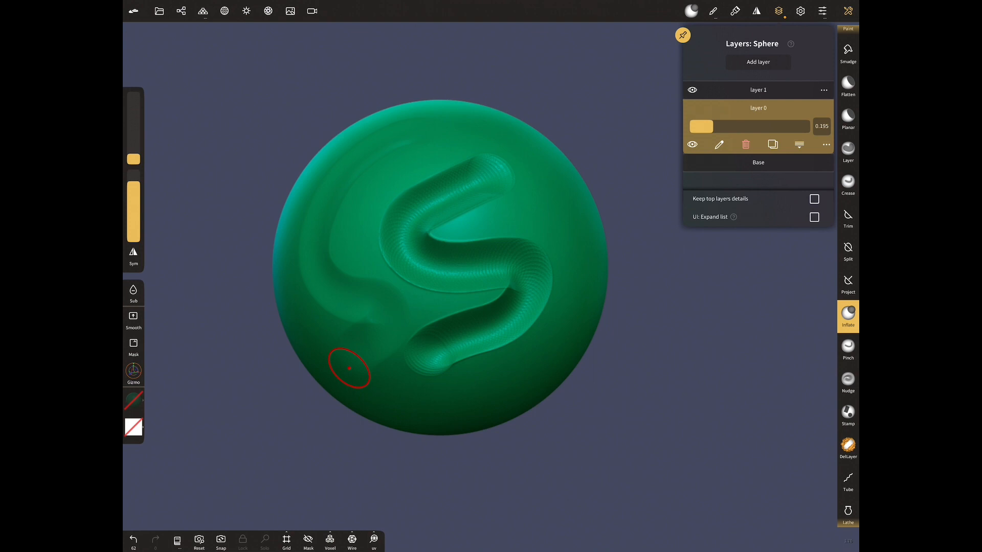
left_click_drag(349, 367, 417, 120)
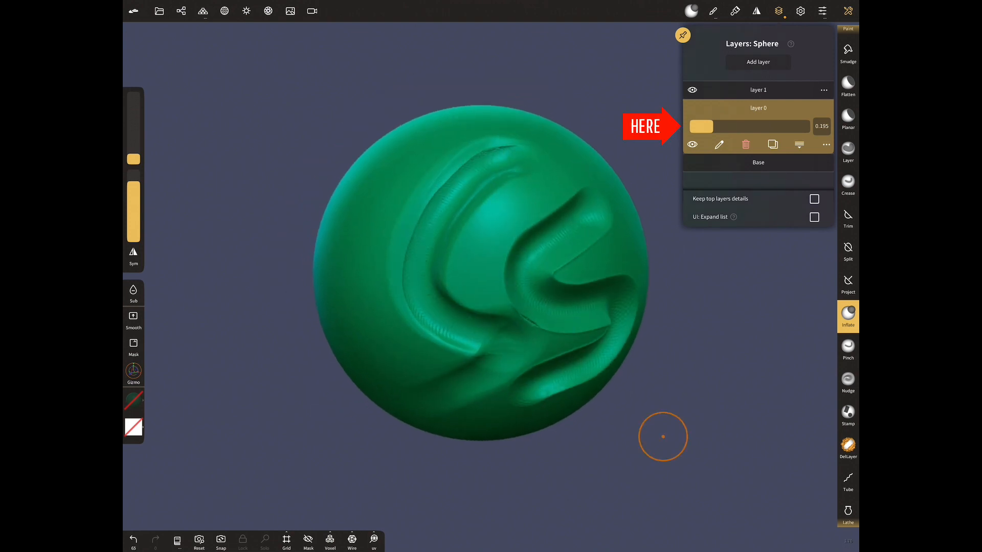
left_click_drag(701, 125, 807, 126)
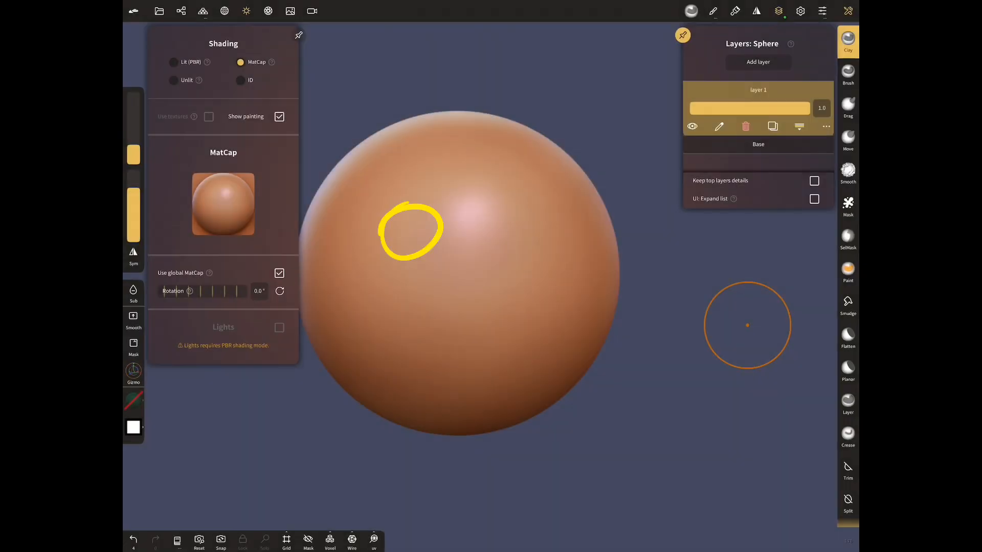
Duplicate the sphere to place a second plain sphere beside the first
left_click(174, 62)
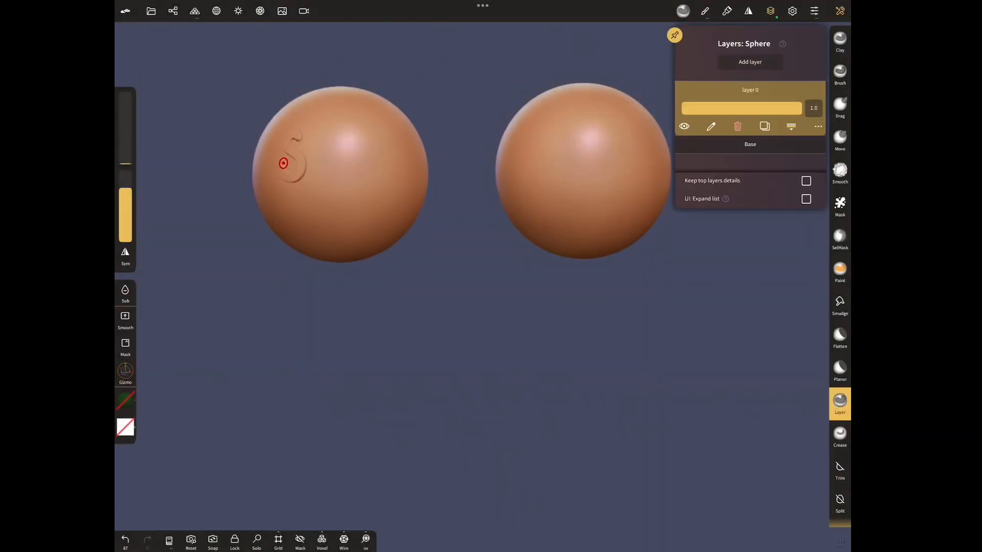
Write the word Sphere onto the spheres' layers with the Layer brush
left_click_drag(282, 164, 409, 177)
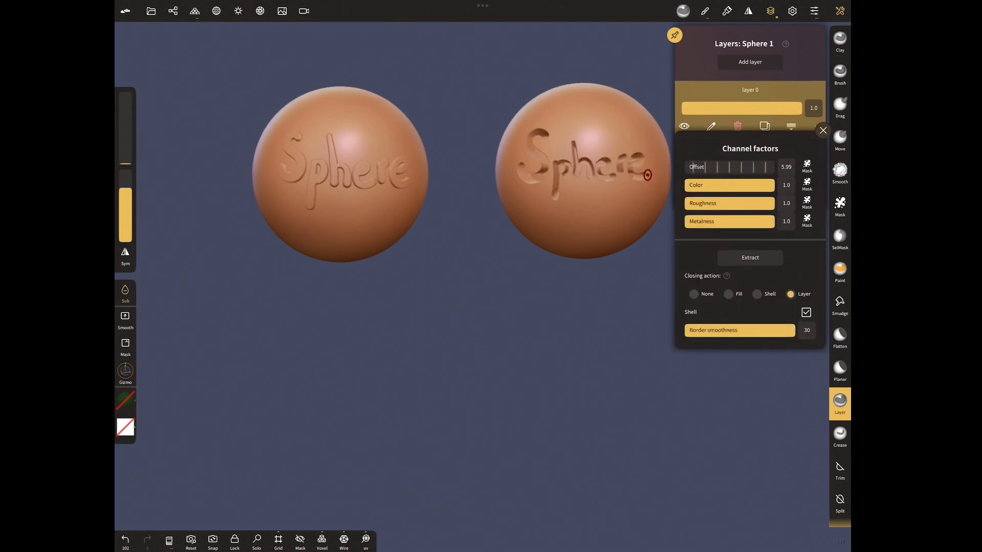
left_click(805, 312)
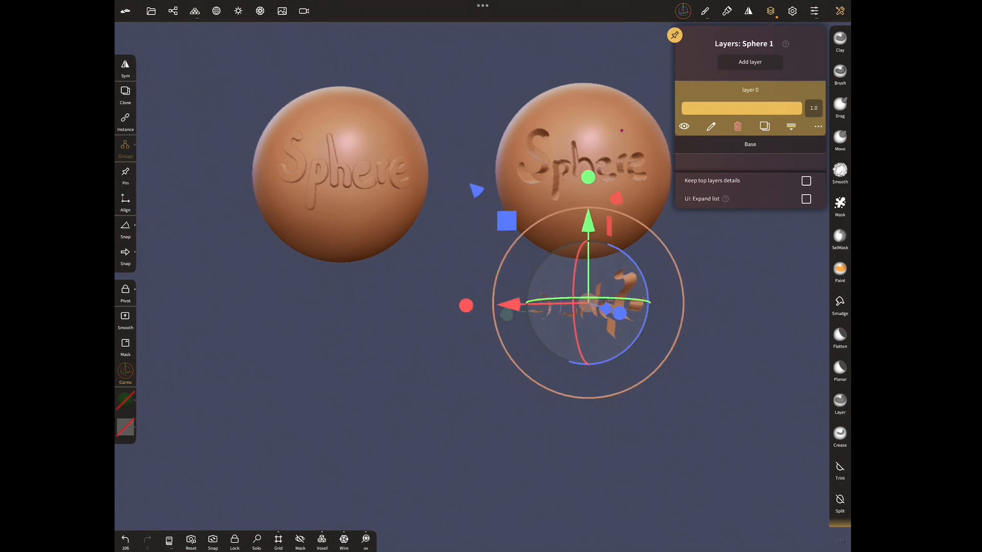
Extract the Sphere lettering as separate meshes closed as a shell with adjusted thickness
left_click(818, 126)
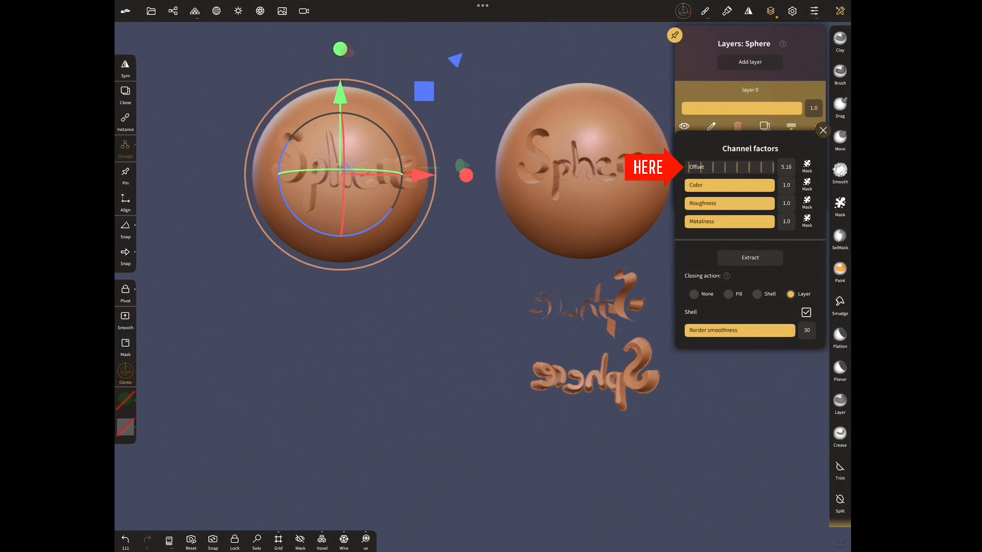
left_click(756, 294)
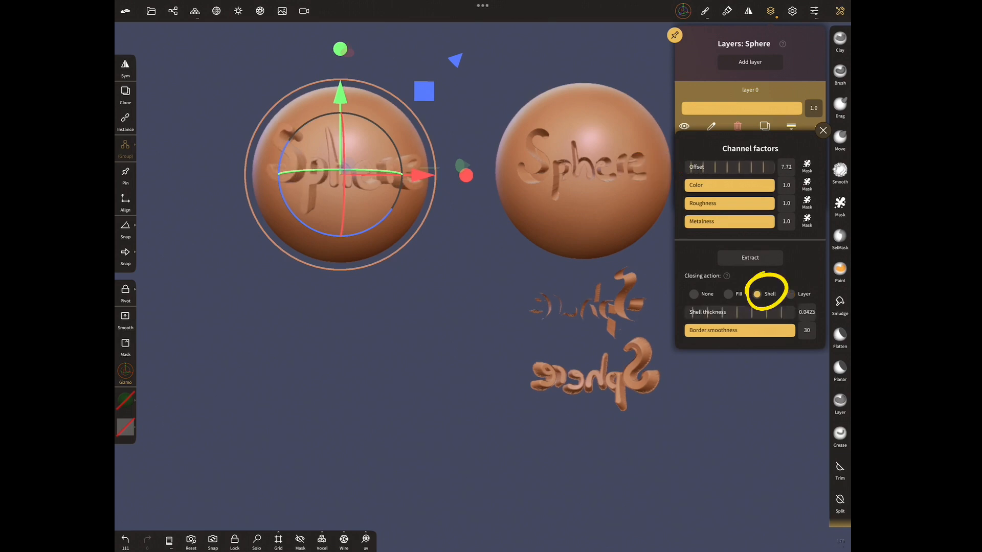
left_click_drag(719, 312, 796, 312)
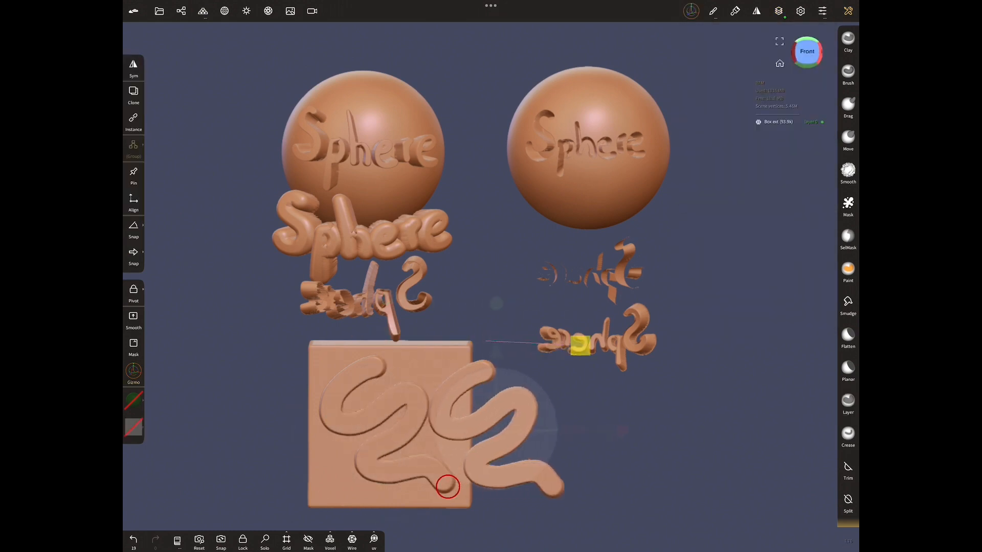
Undo the squiggly Layer-brush stroke, keeping the straight raised strokes on the box
left_click(848, 404)
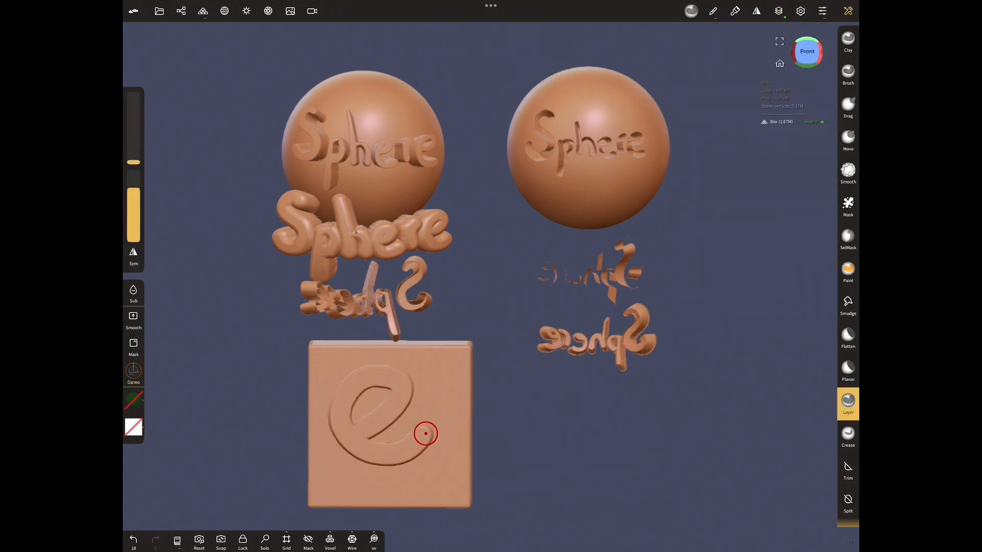
left_click(847, 404)
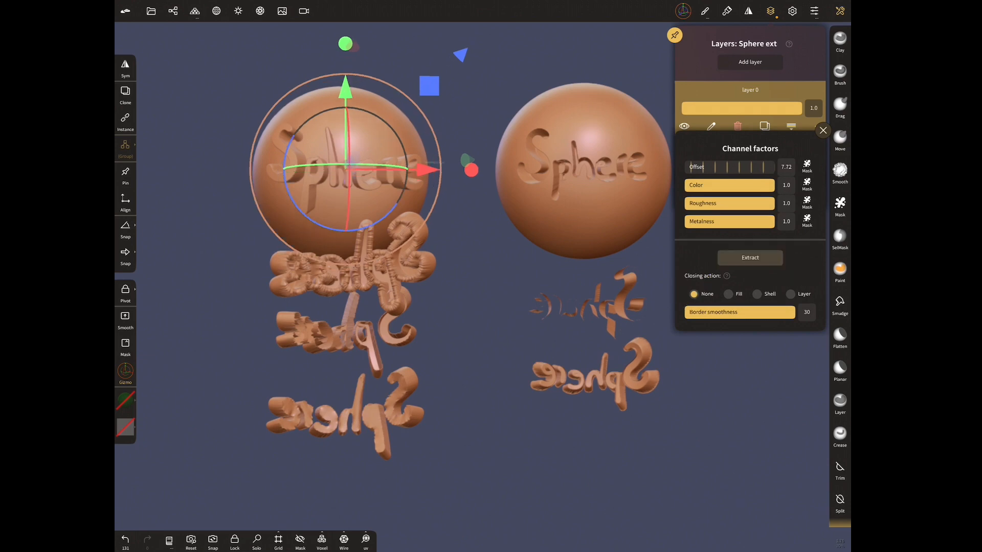
Extract the lettering once more with no closing, then start a fresh scene with one sphere
left_click(822, 130)
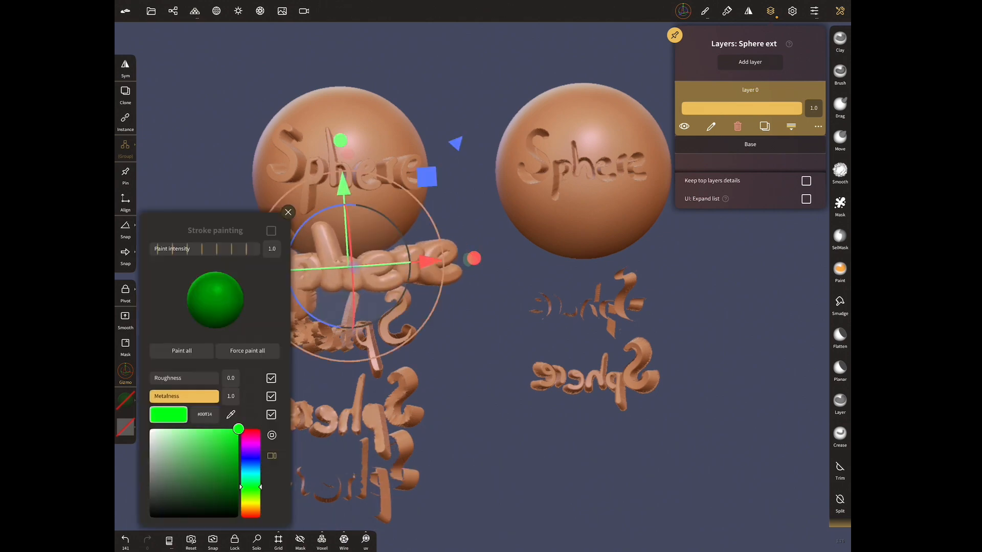
left_click(749, 62)
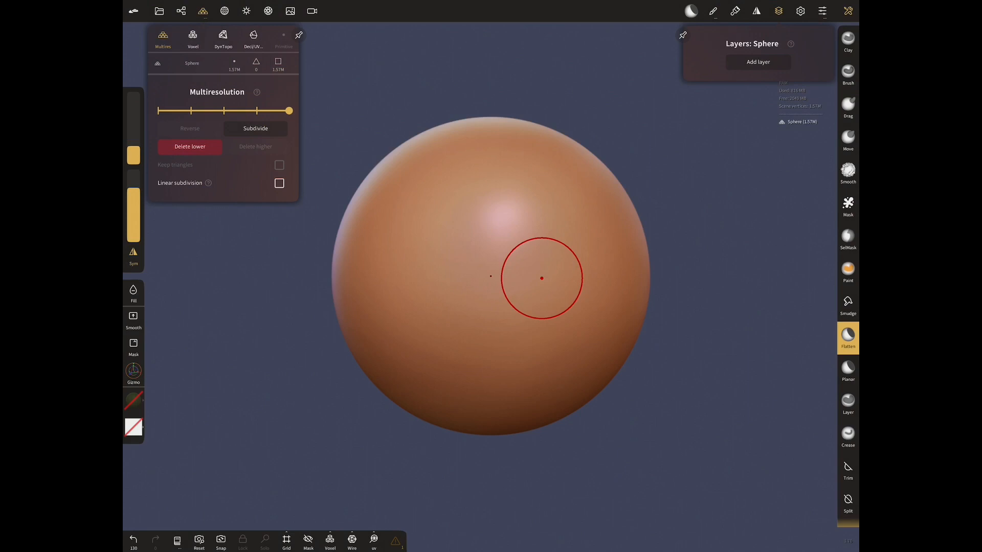
Crease a wide smile, inflate its lip, and add layer 1 above layer 0 in the Layers panel
left_click(757, 61)
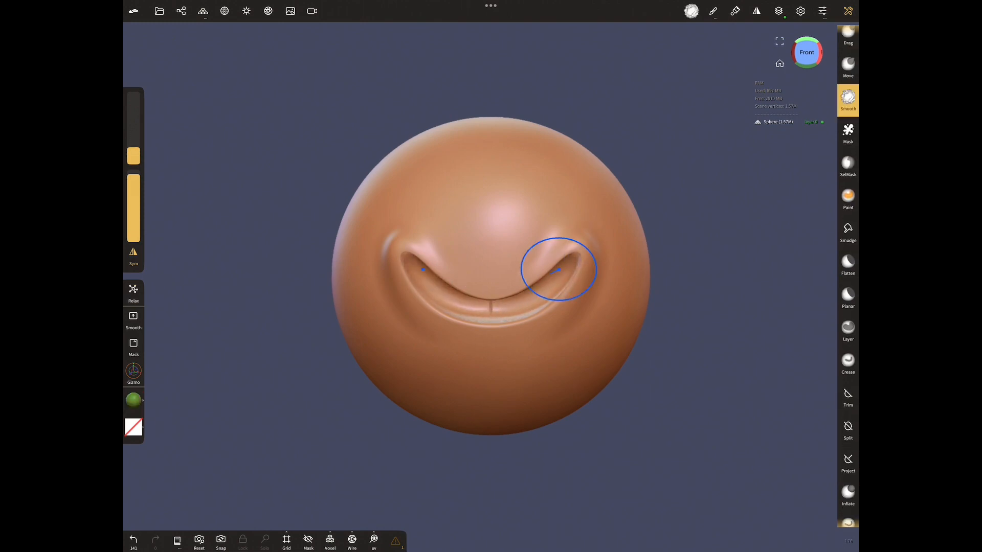
left_click(778, 10)
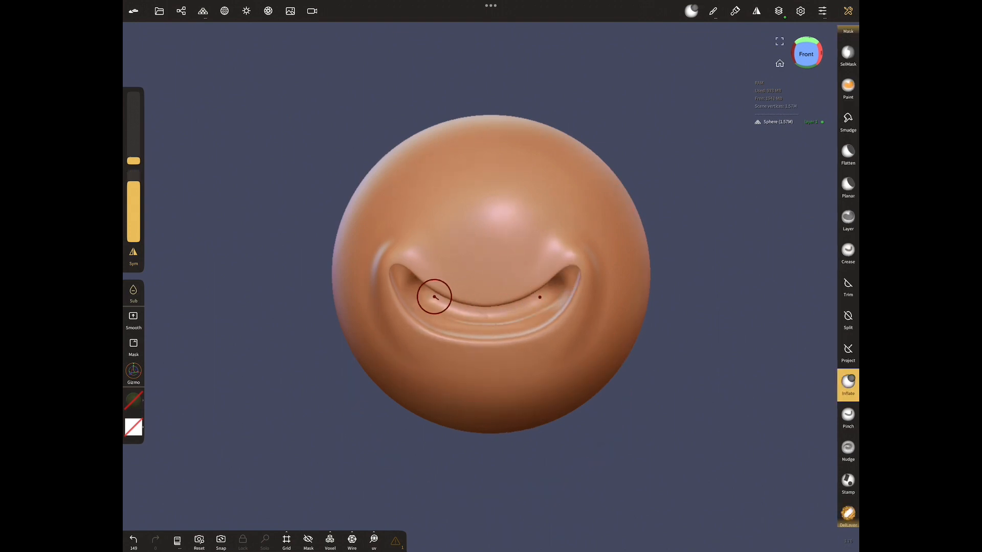
left_click(778, 10)
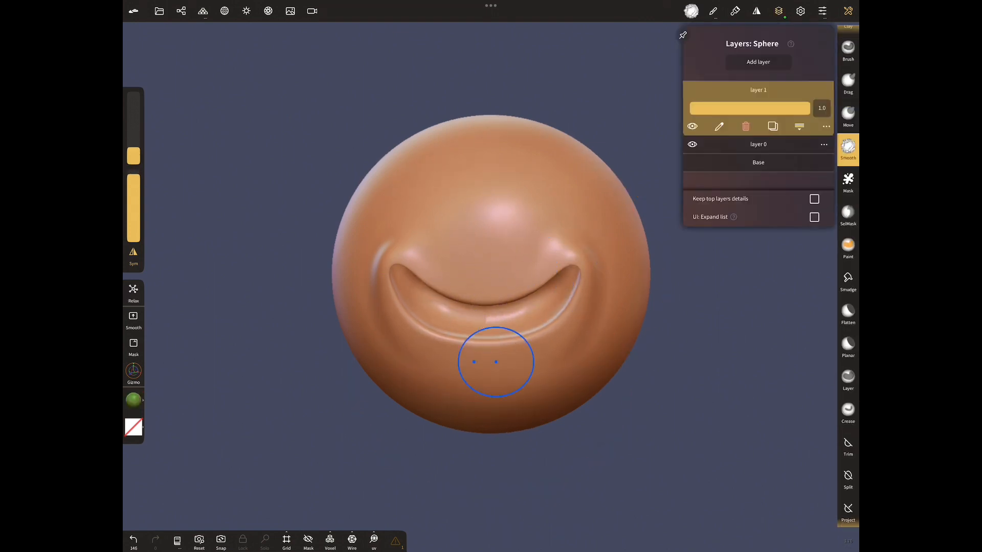
Fade layer 1's strength to 0 and back, showing the top layer's effect toggling
left_click_drag(808, 108, 688, 107)
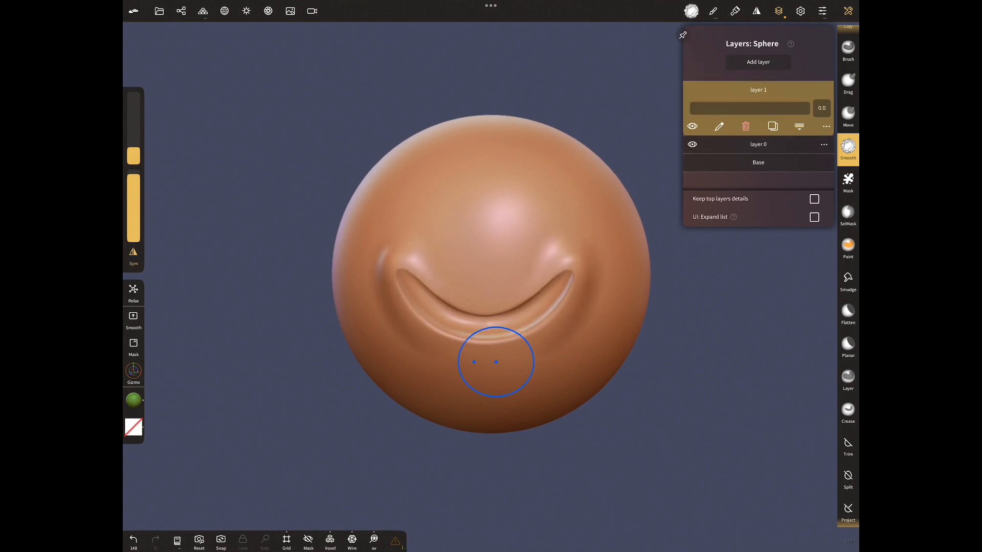
left_click_drag(688, 107, 811, 107)
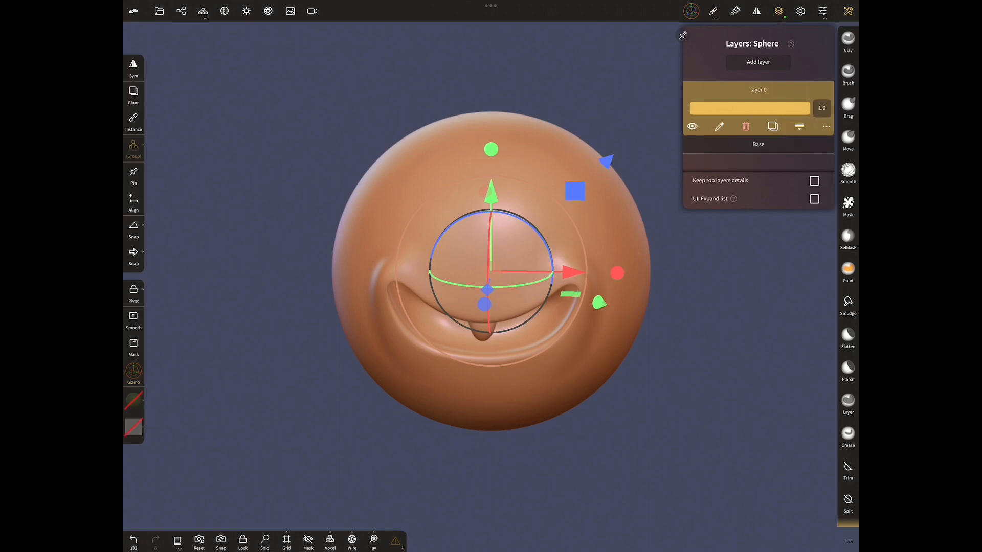
Lower the smile layer's strength to about 0.15 so the grin almost flattens
left_click_drag(814, 107, 702, 107)
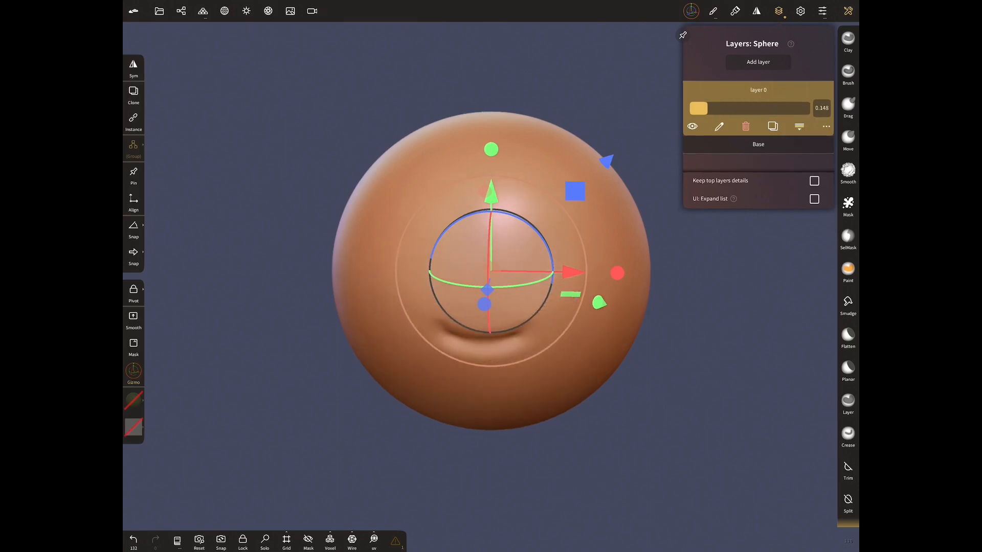
left_click_drag(701, 107, 808, 107)
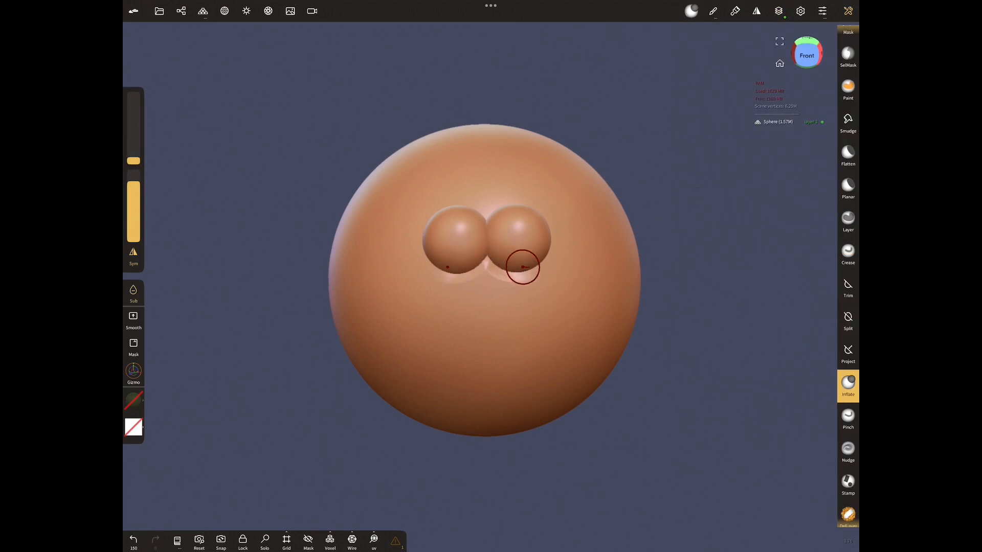
Inflate two round eye bulges above the smile and show the face in white MatCap
left_click_drag(522, 269, 540, 247)
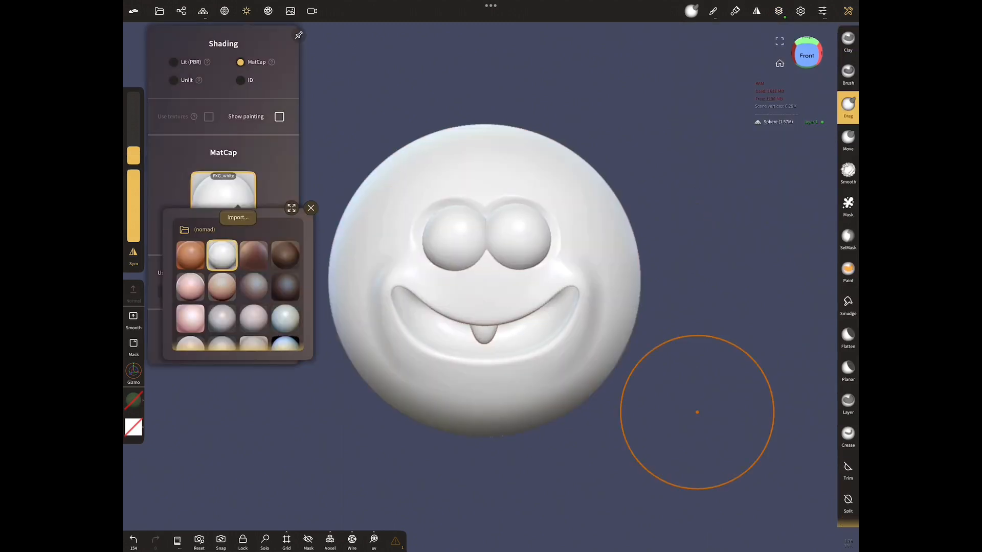
Confirm the white material and paint black pupils onto the eyes
left_click(848, 272)
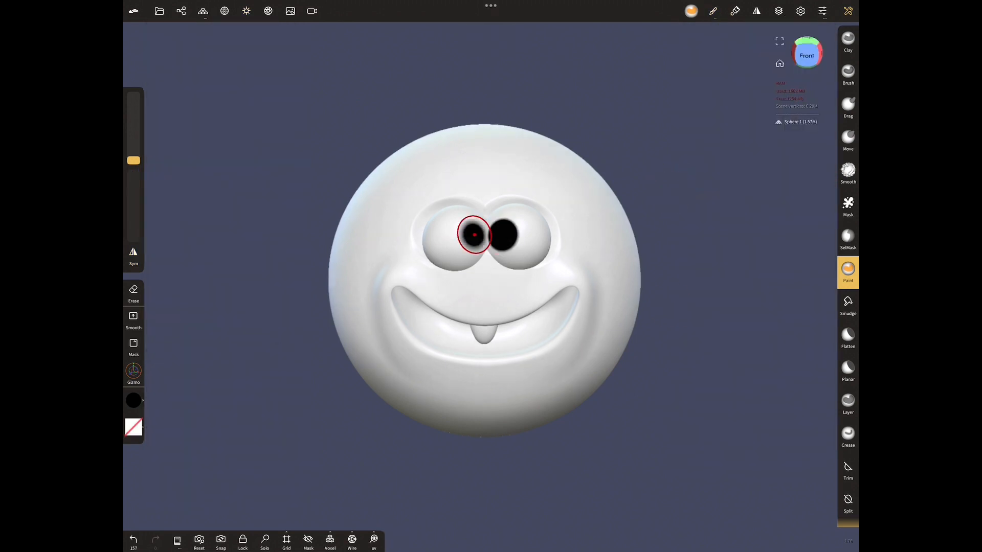
left_click(246, 11)
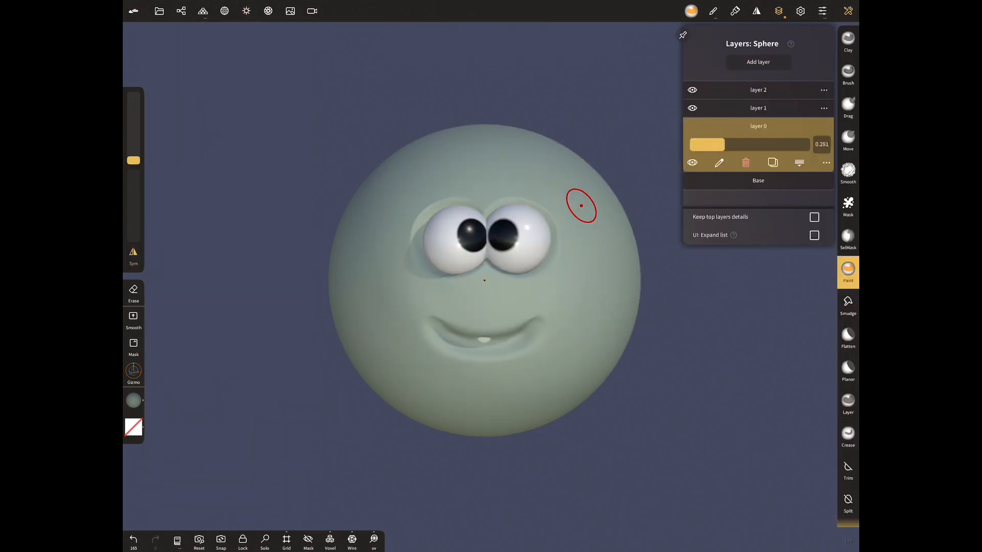
Raise the smile layer's strength back to 1.0, restoring the wide grin on the green face
left_click_drag(732, 144, 804, 145)
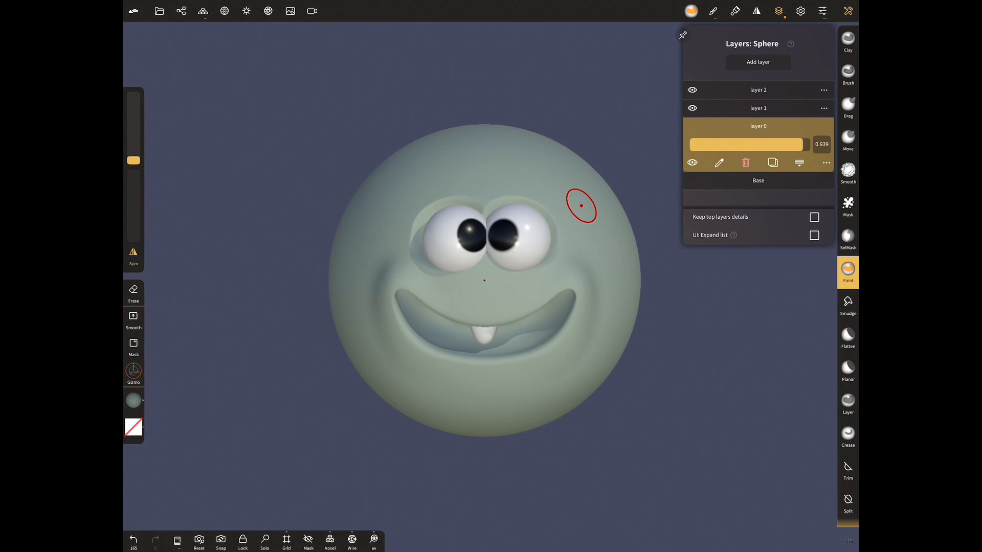
left_click_drag(746, 145, 795, 144)
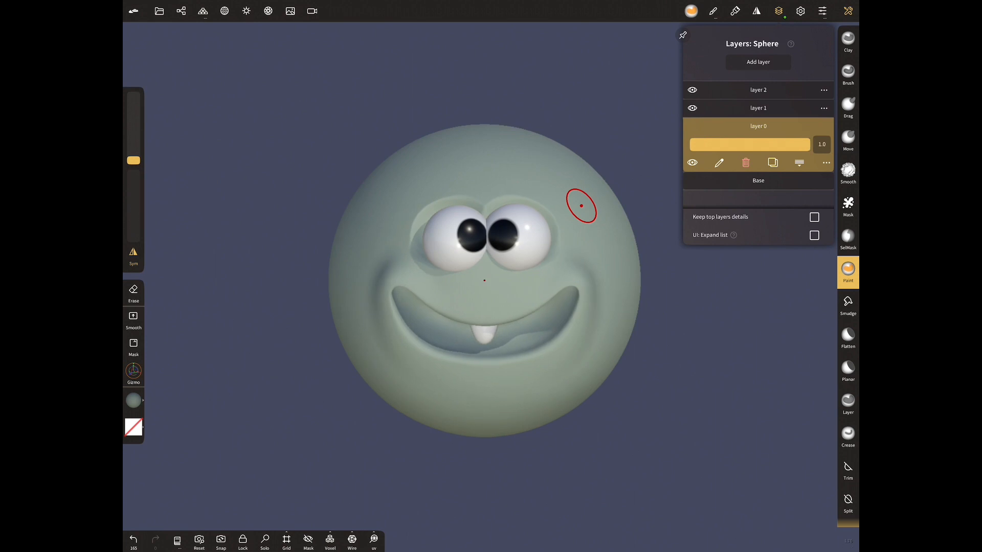